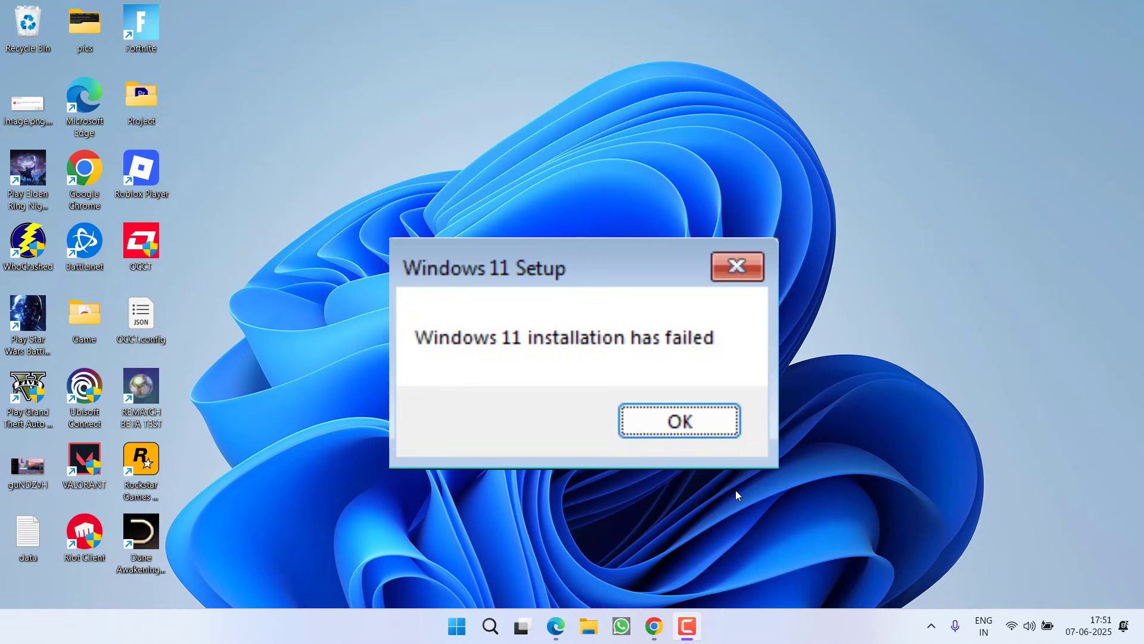
- Dismiss the 'Windows 11 installation has failed' setup message with OK
click(677, 421)
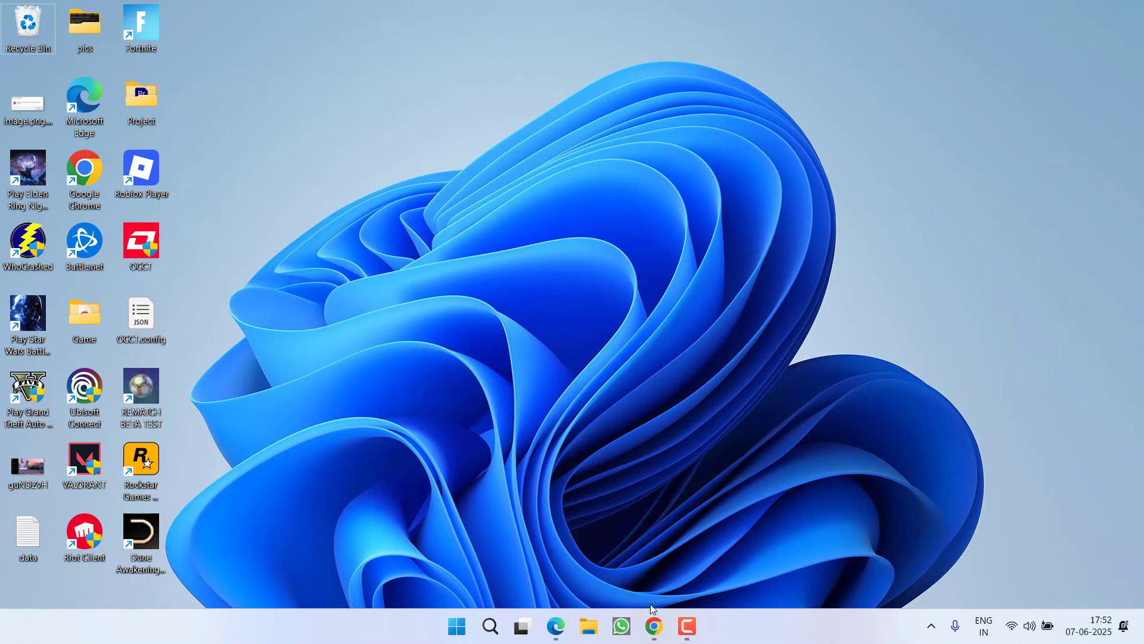
- Download rufus-4.7p.exe from the Rufus site's Latest releases, then minimize Chrome
click(652, 626)
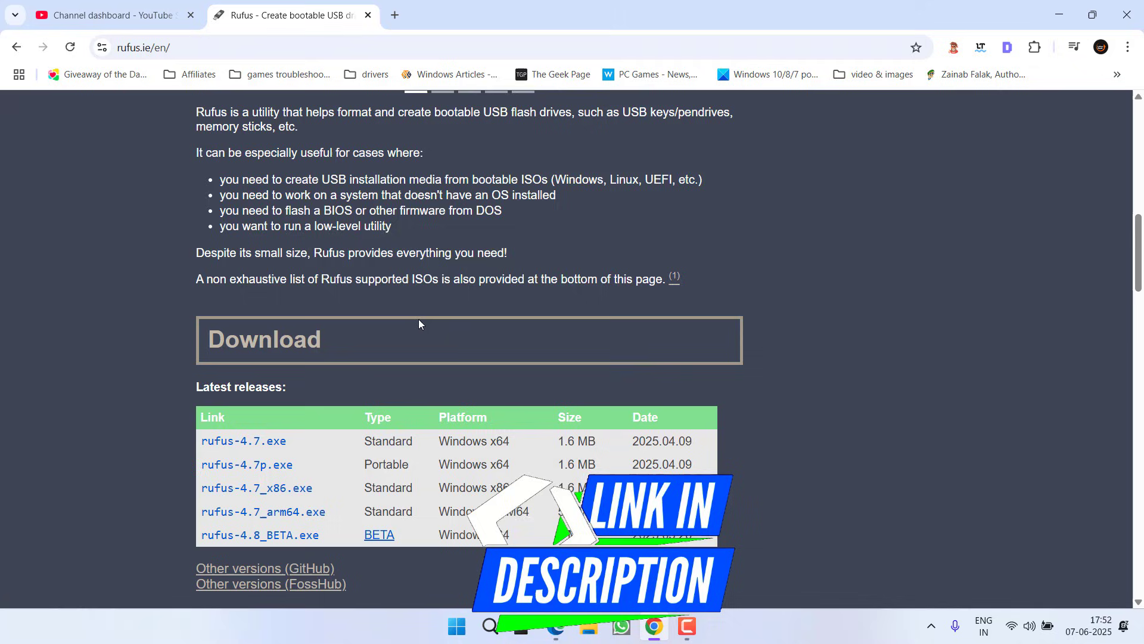
scroll(down, 3)
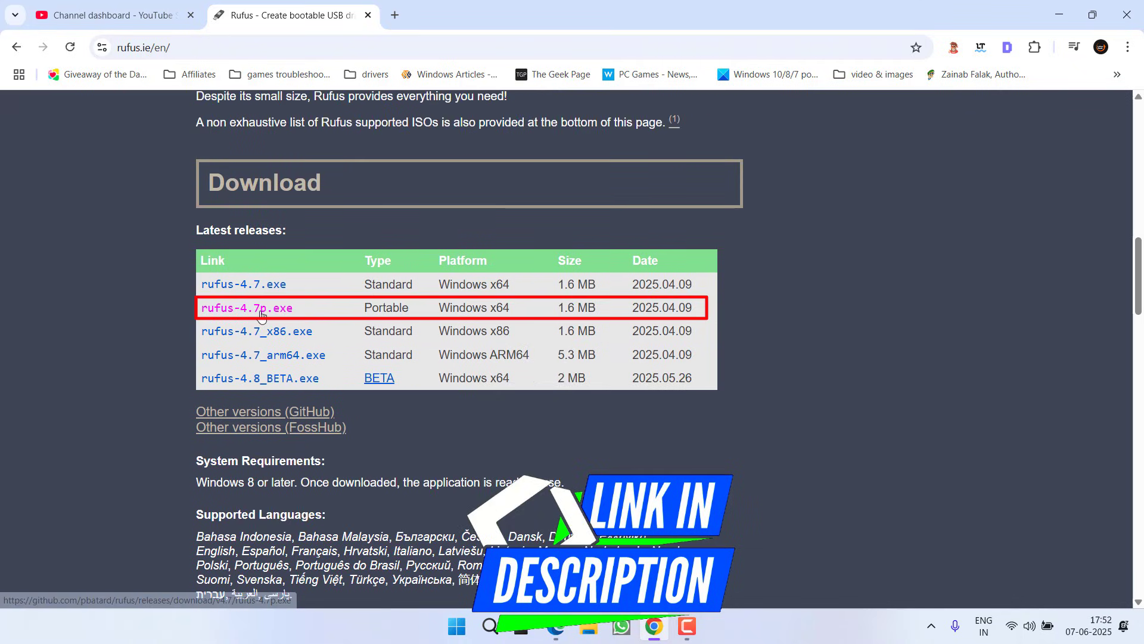
click(247, 307)
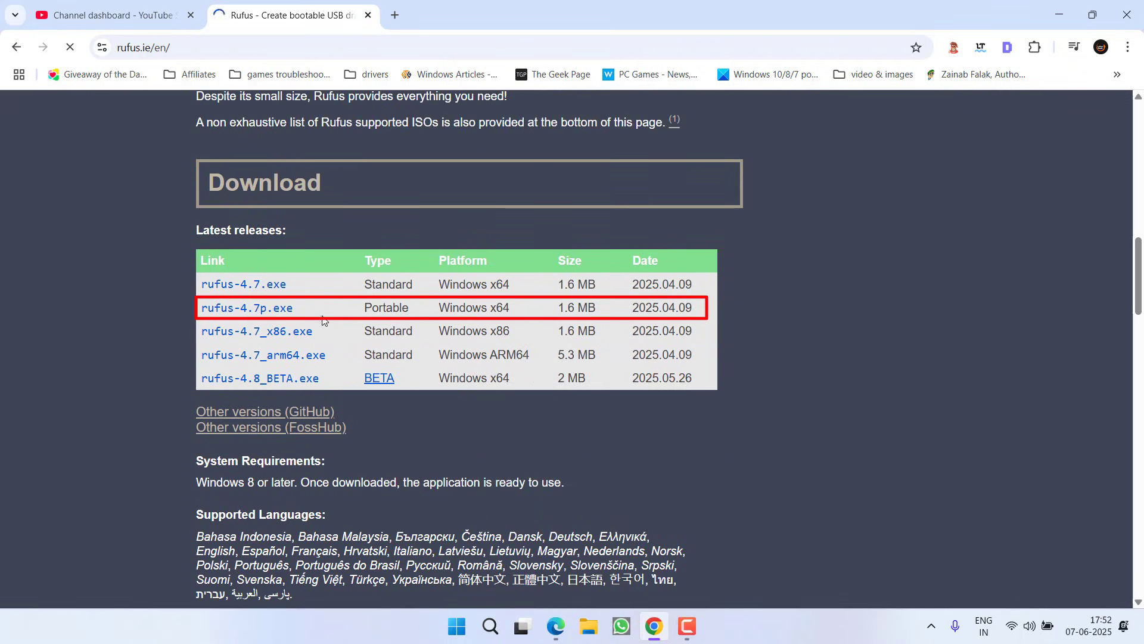
click(247, 307)
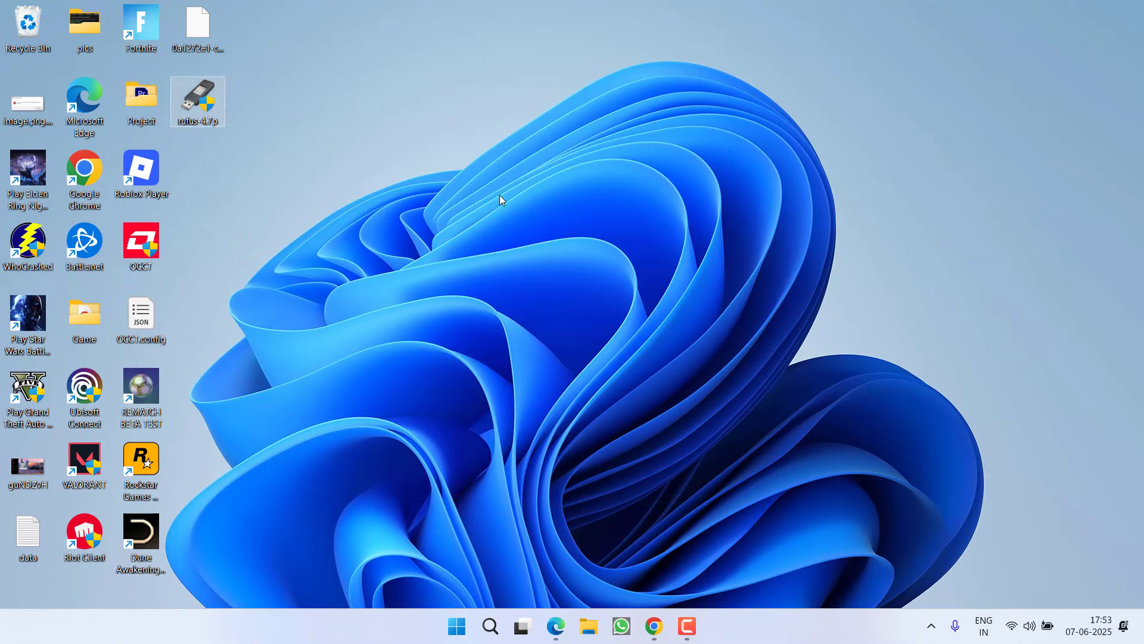
- Launch rufus 4.7p, allow update checks, and choose Select under the SELECT dropdown
double_click(197, 101)
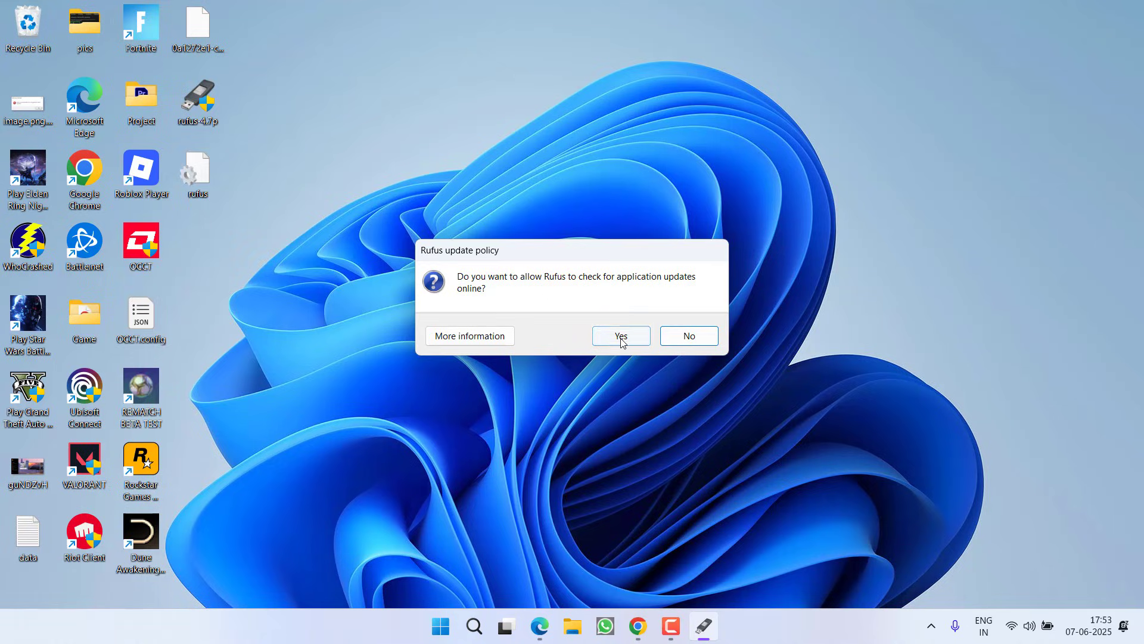
click(619, 335)
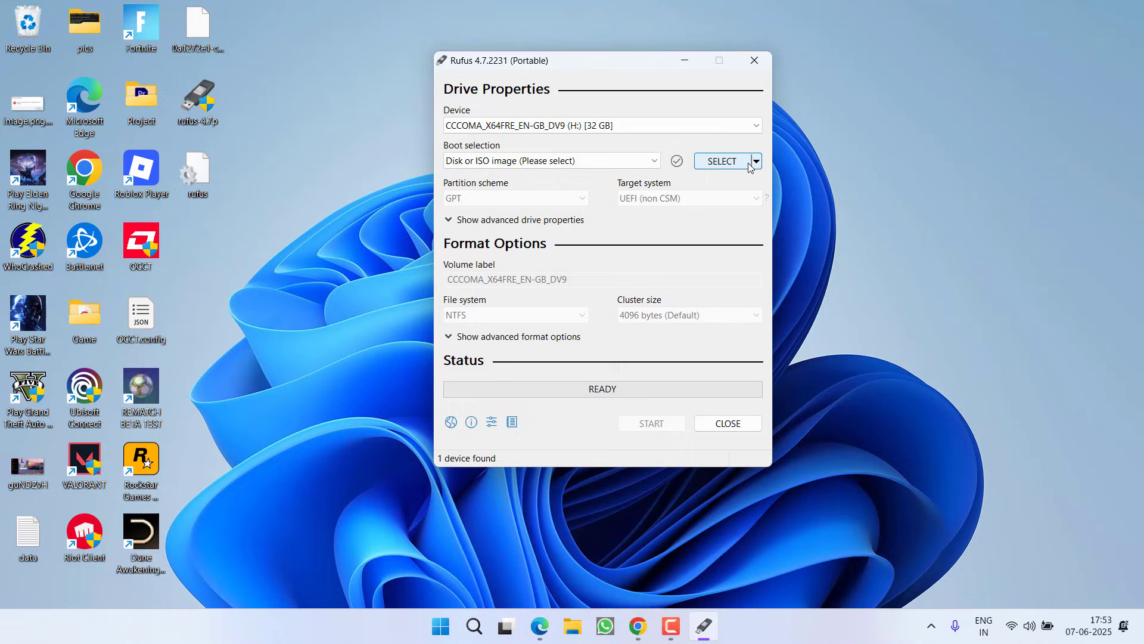
click(756, 160)
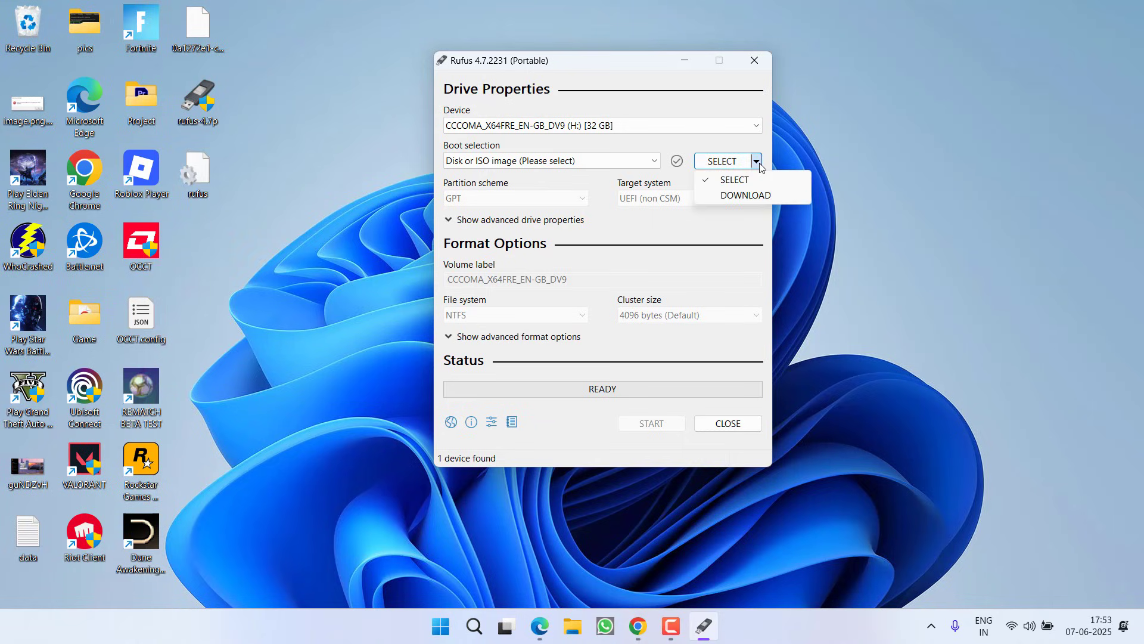
mouse_move(745, 195)
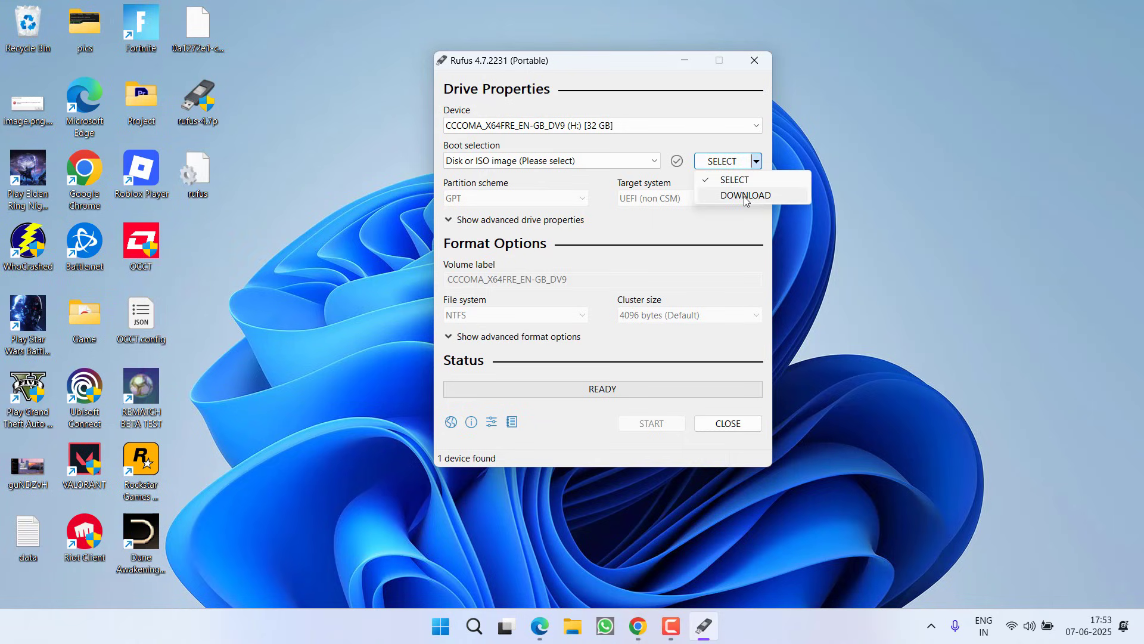
click(746, 195)
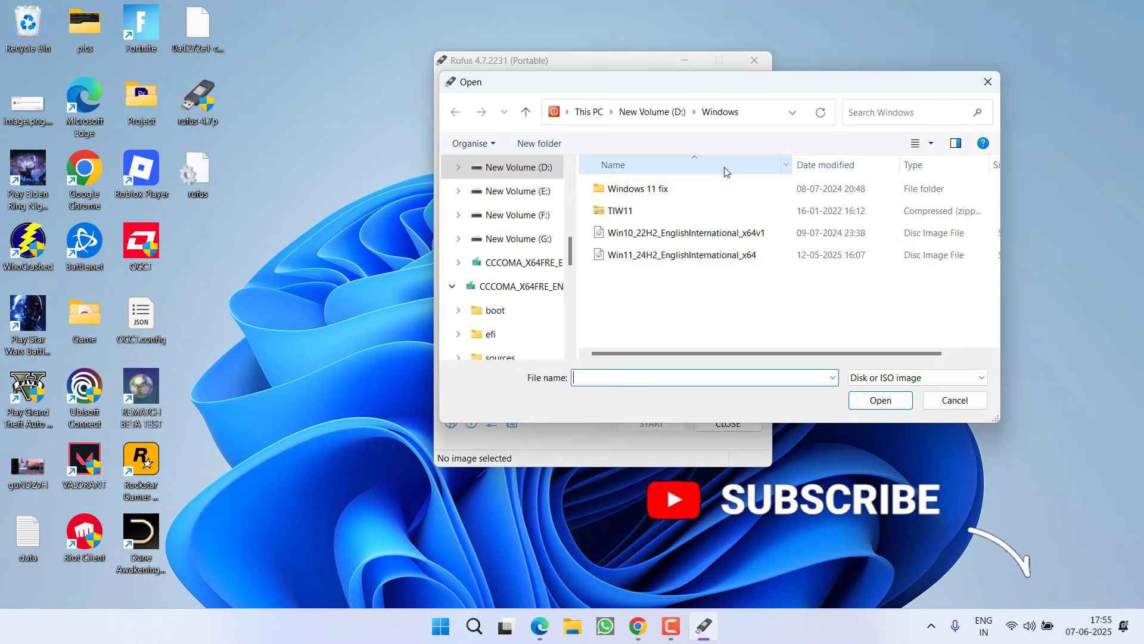
- Load Win11_24H2_EnglishInternational_x64 ISO and set Image option to Standard Windows installation
click(679, 254)
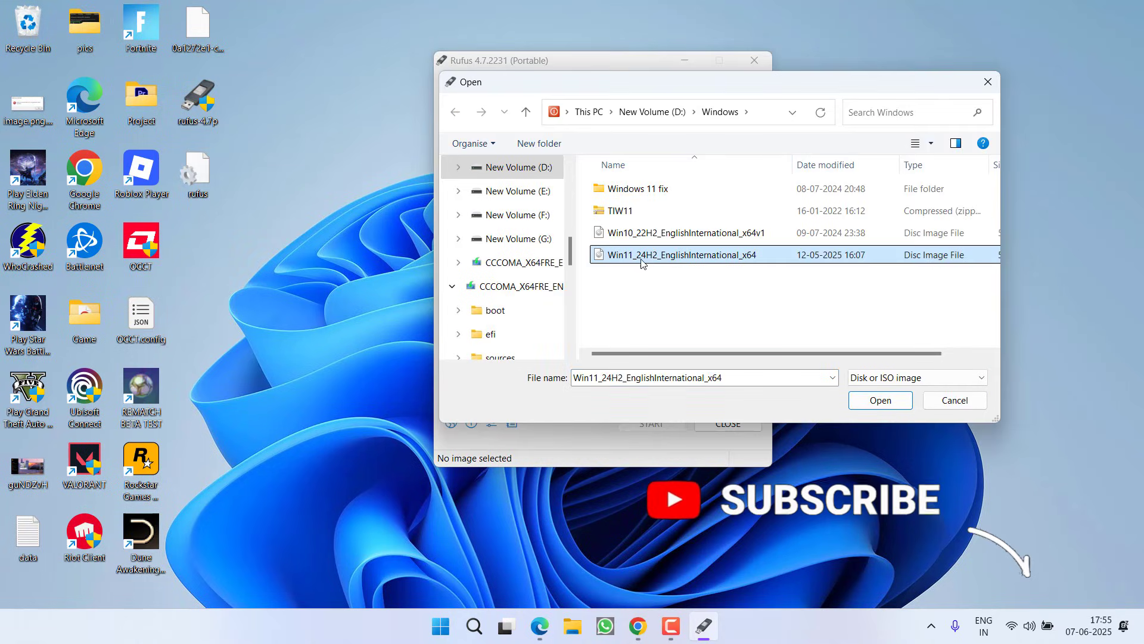
click(880, 400)
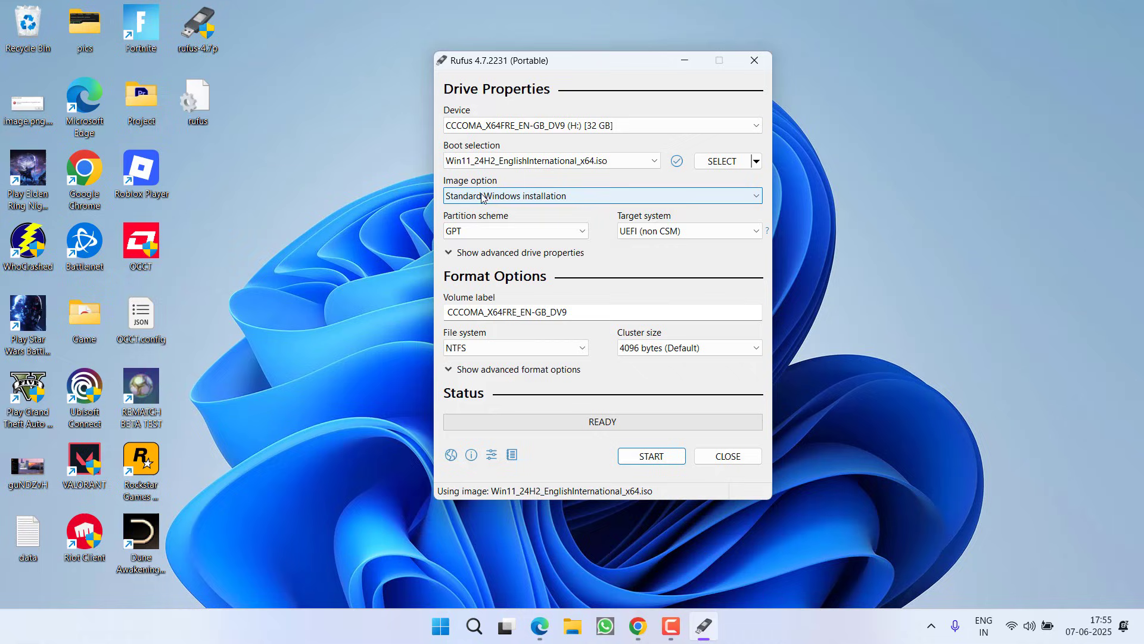
click(601, 195)
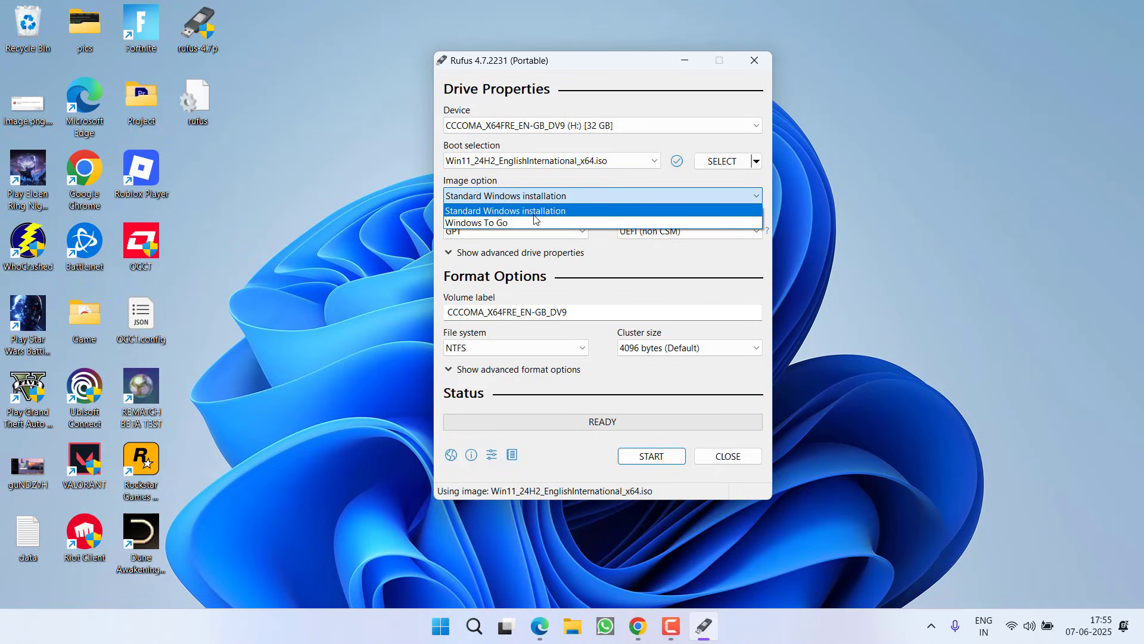
click(505, 210)
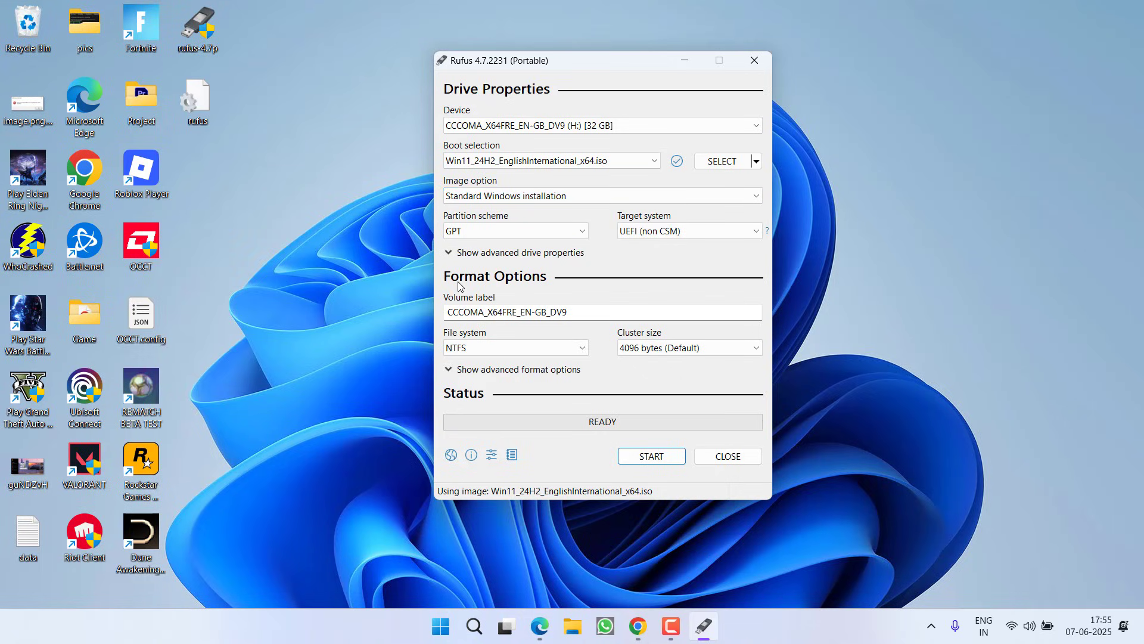
mouse_move(338, 398)
text(msinfo32)
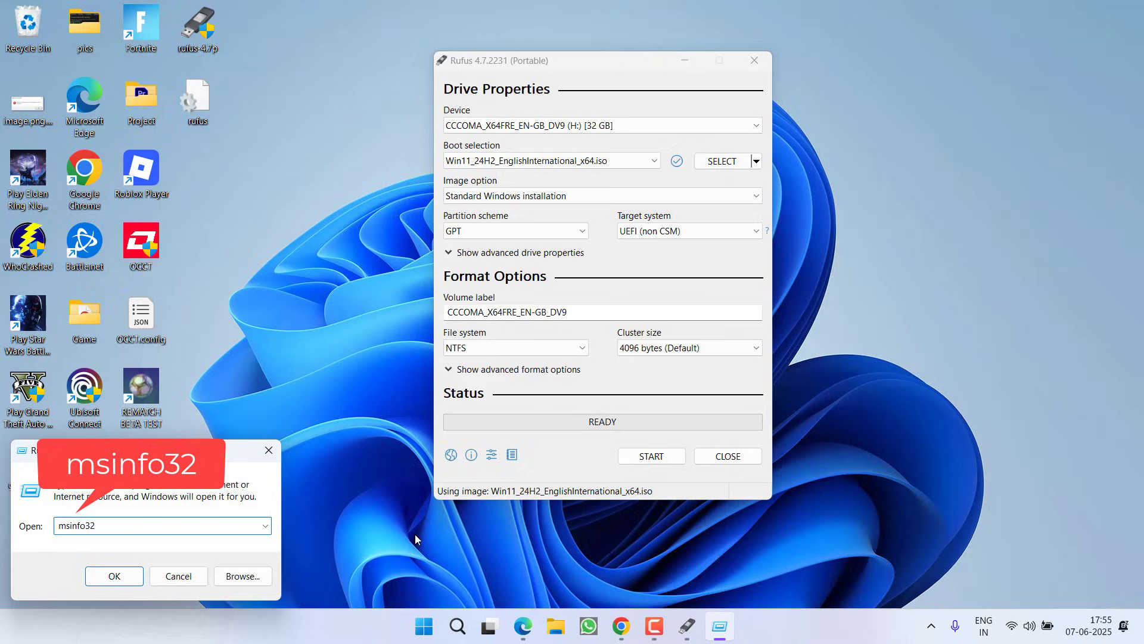
- Confirm BIOS Mode is UEFI in msinfo32 and set Rufus partition scheme to GPT
click(114, 576)
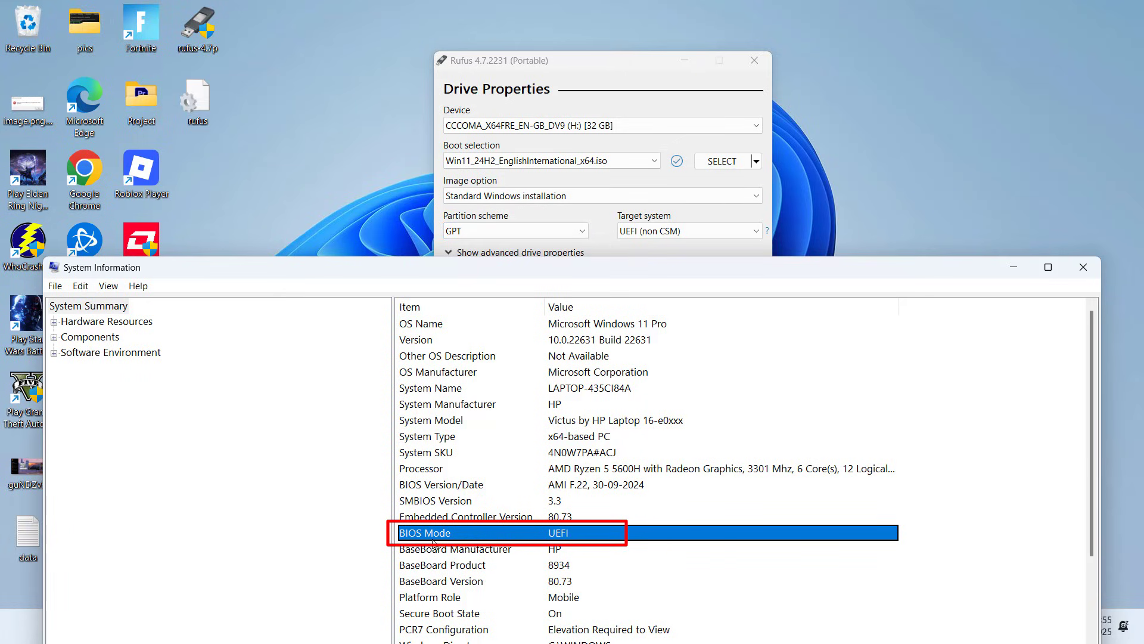
click(516, 231)
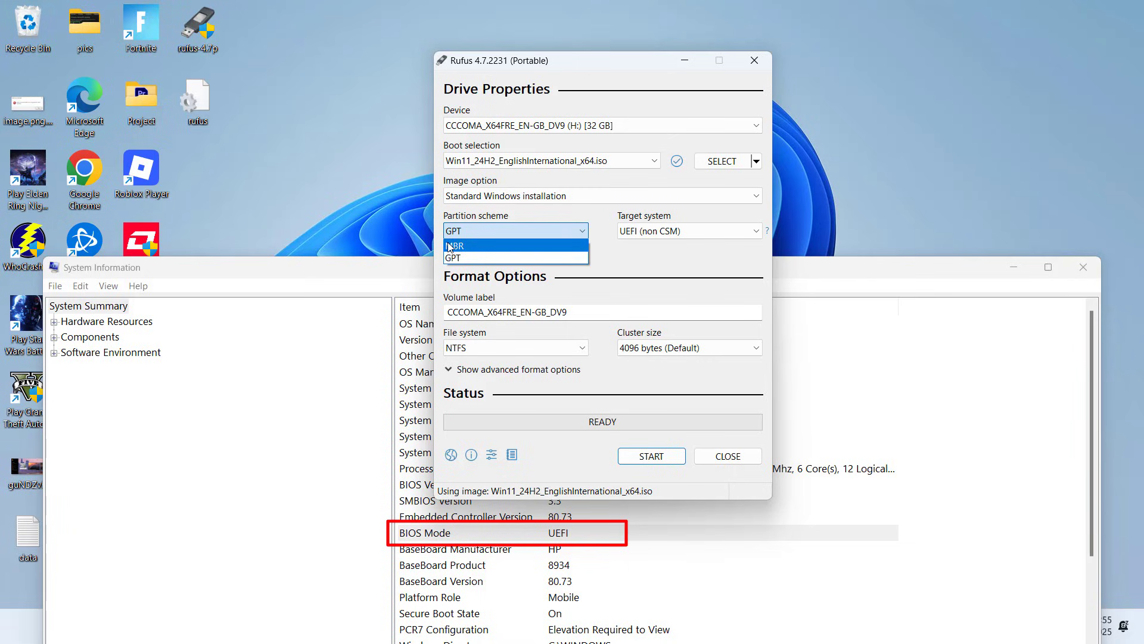
mouse_move(456, 258)
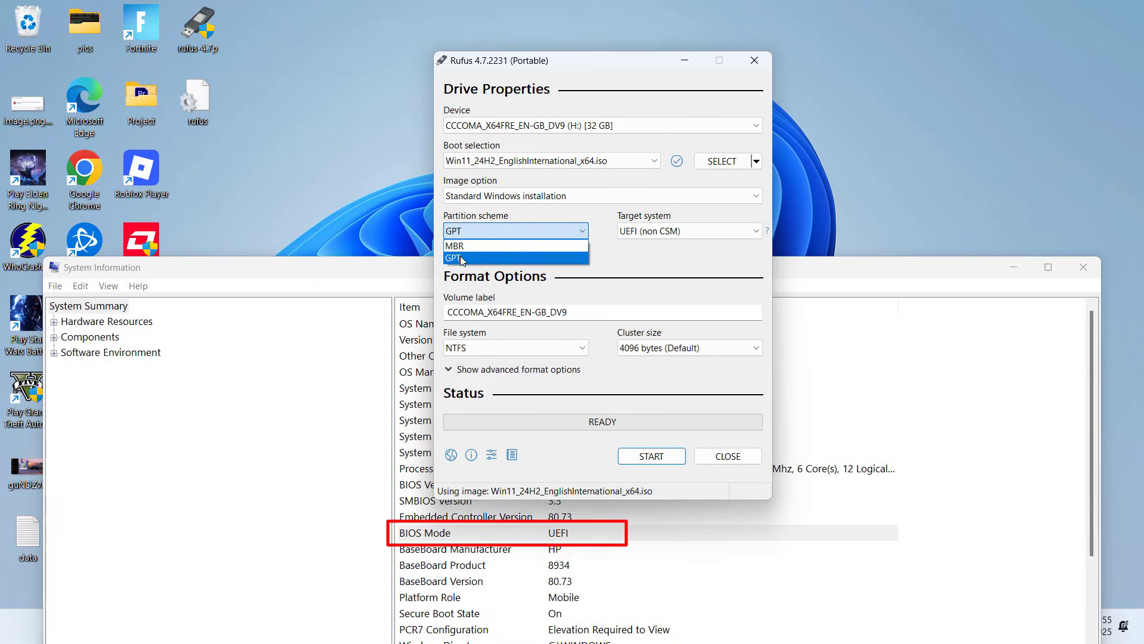
click(452, 258)
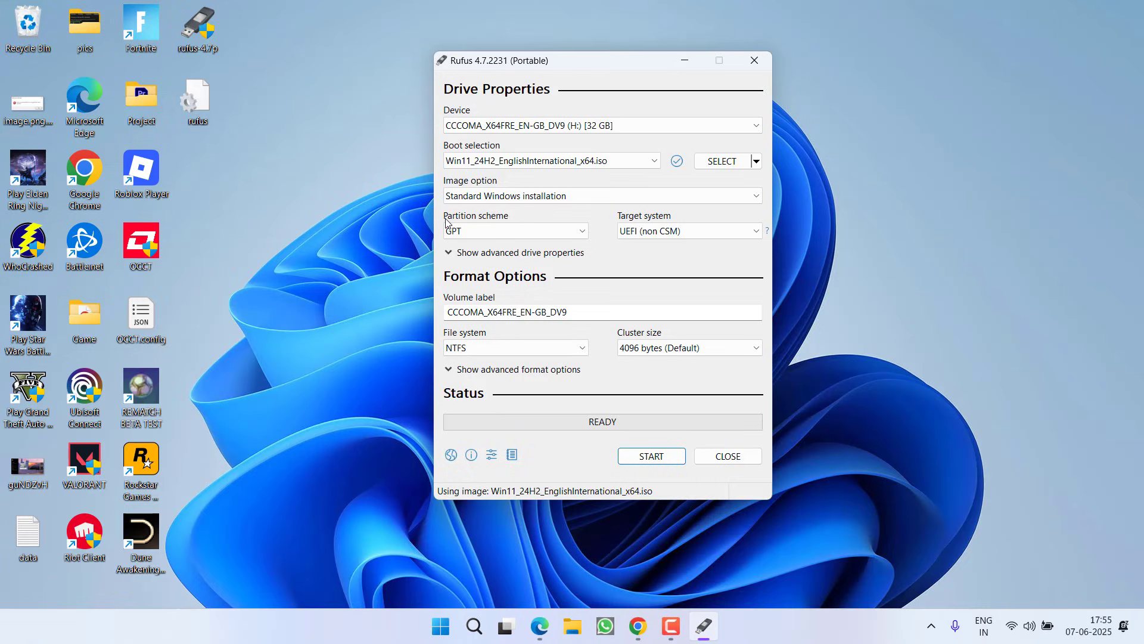
mouse_move(615, 295)
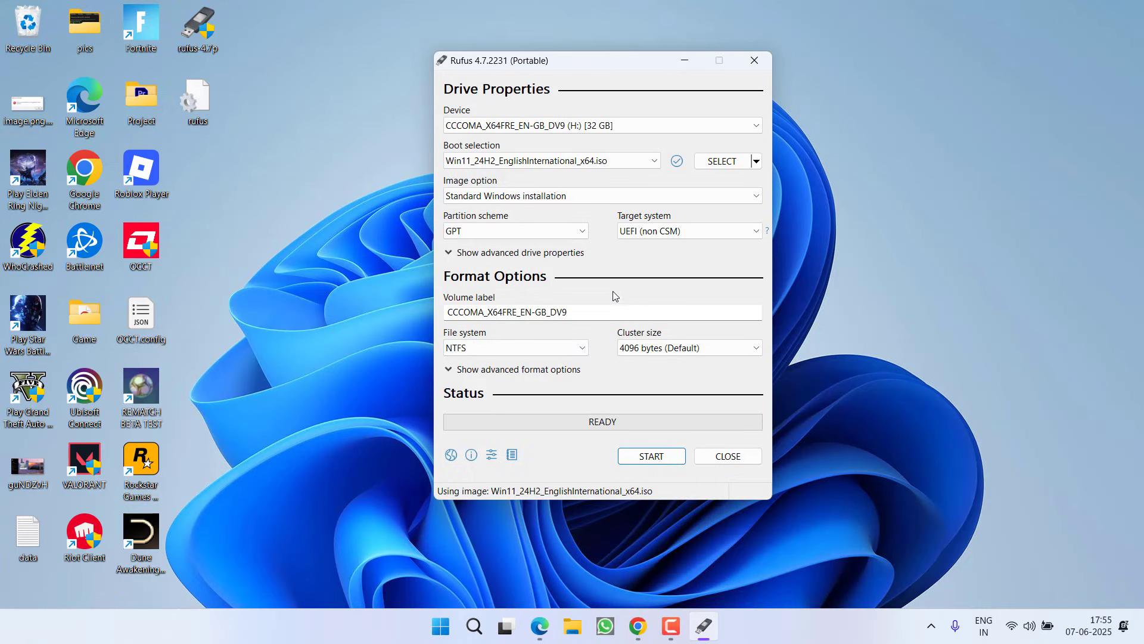
- Press START, leave all Windows User Experience options unchecked, and cancel the dialog
click(650, 455)
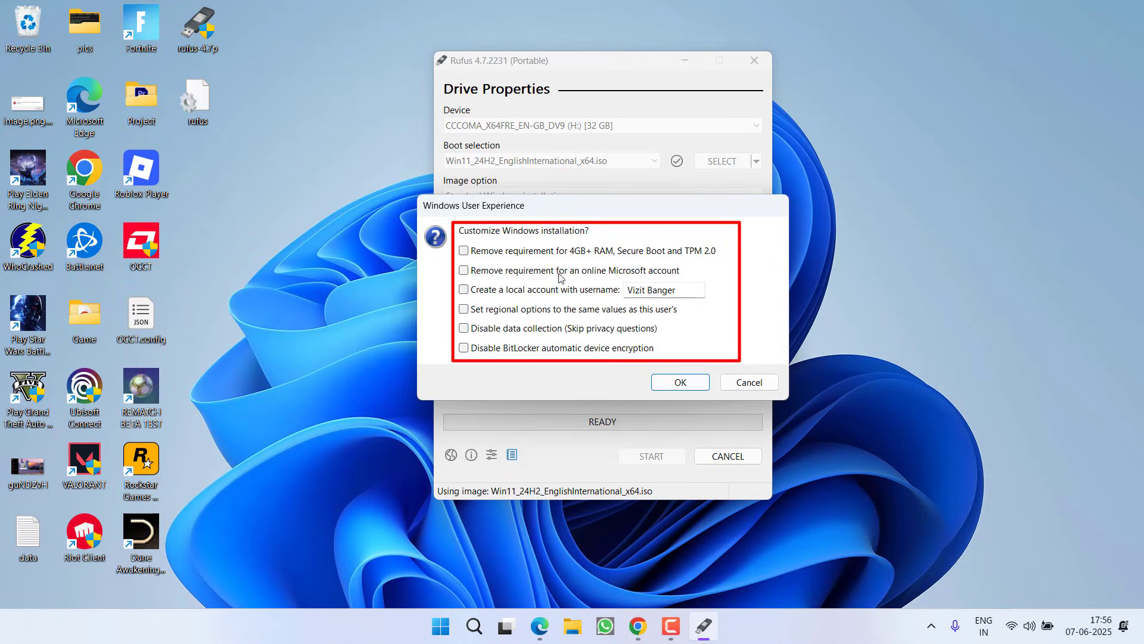
mouse_move(656, 396)
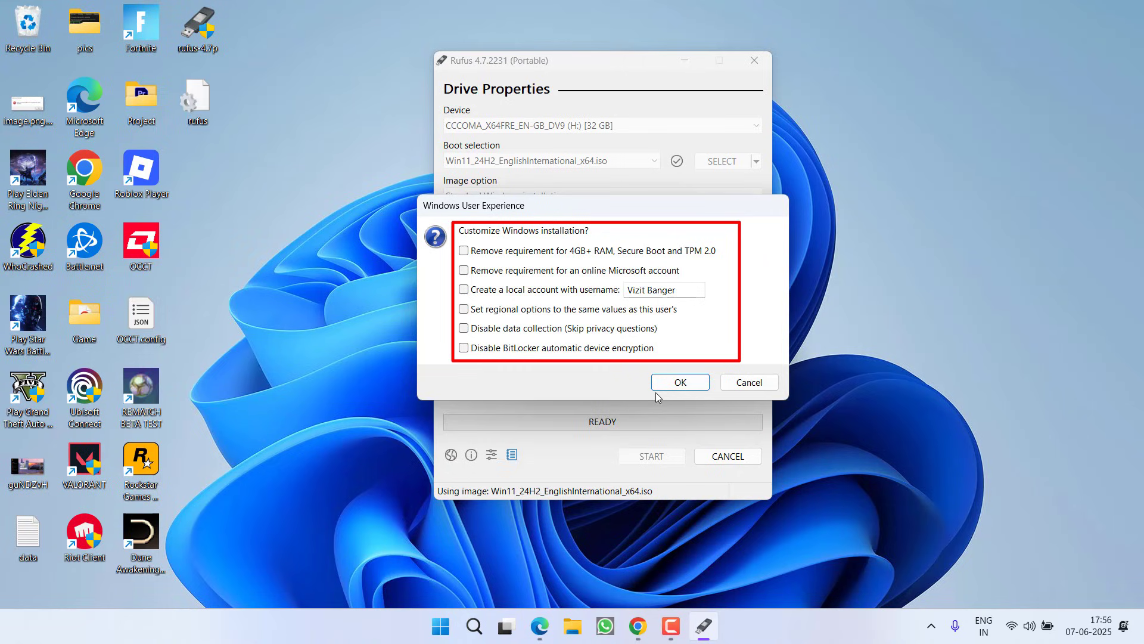
mouse_move(461, 263)
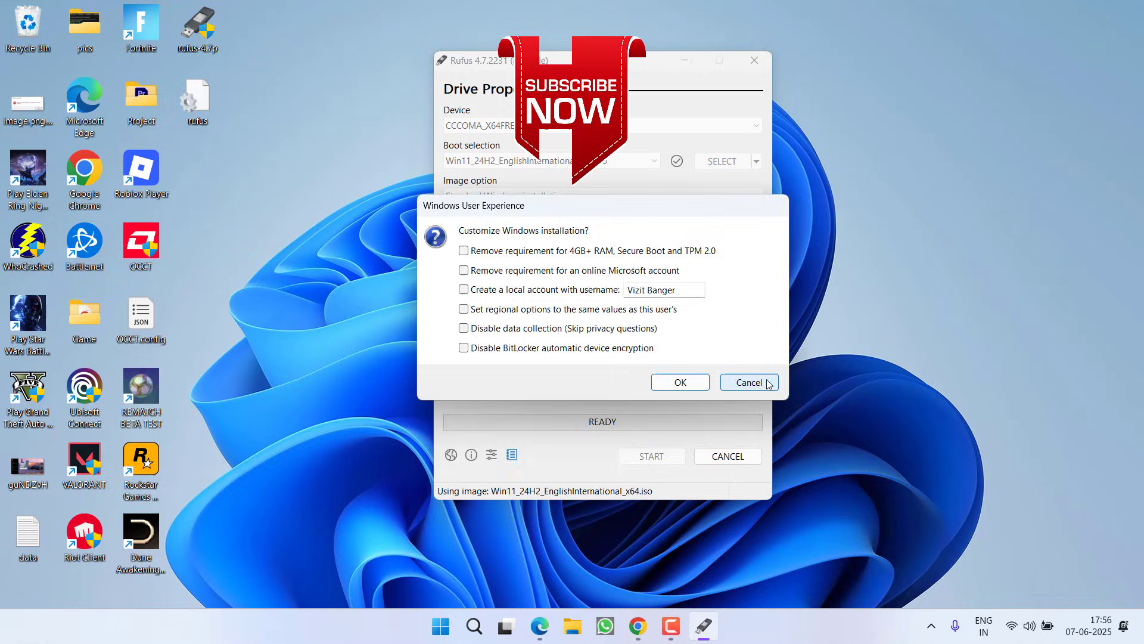
click(748, 381)
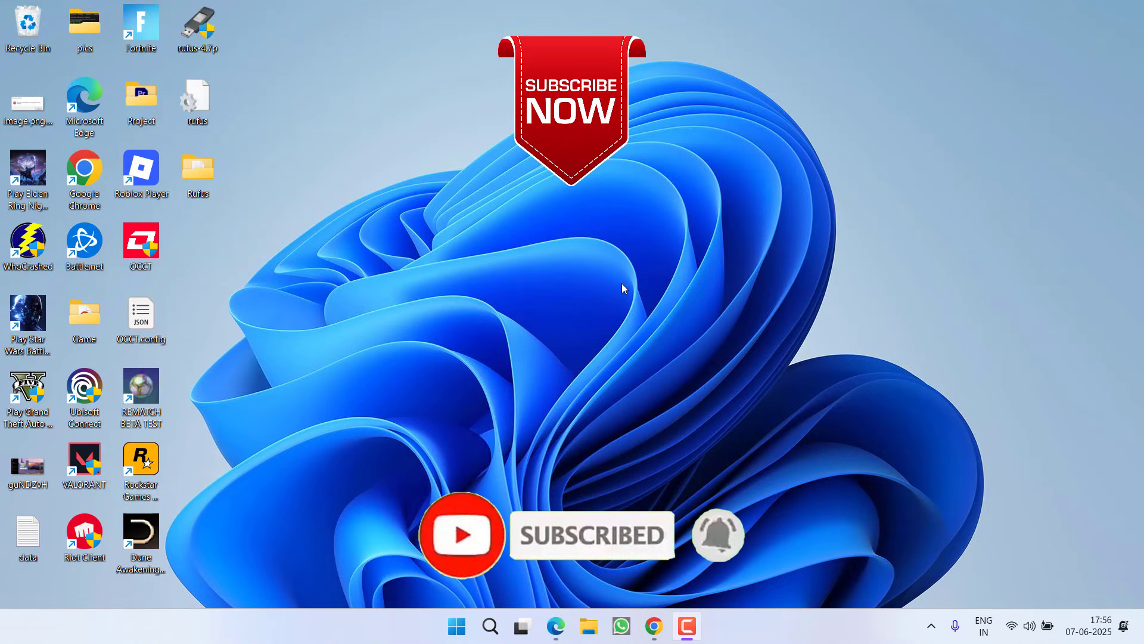
mouse_move(589, 268)
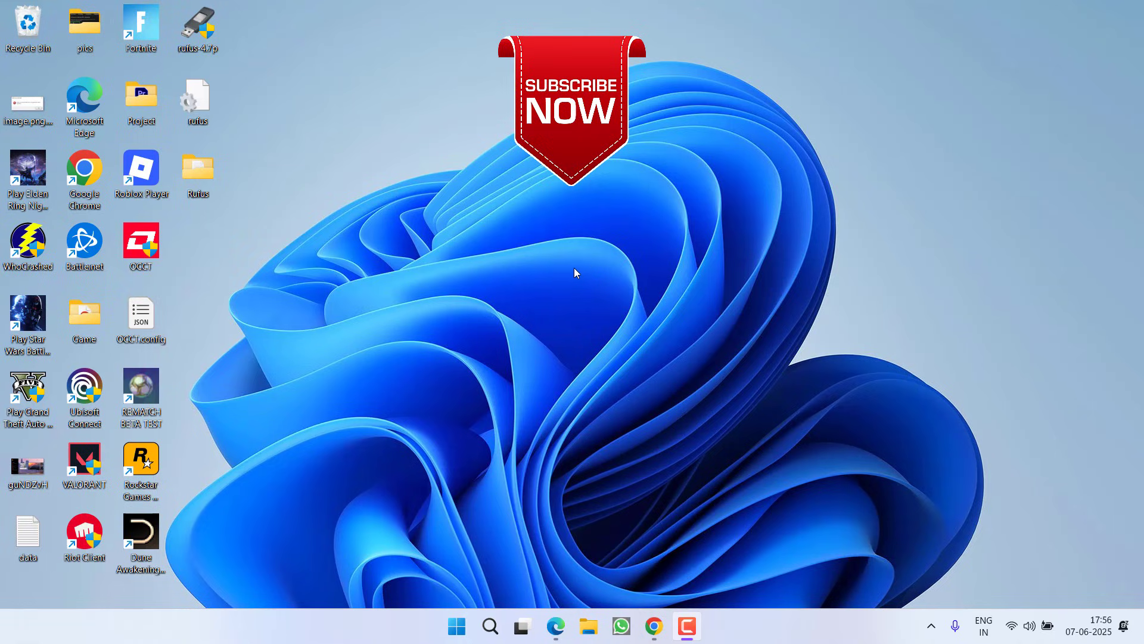
mouse_move(633, 312)
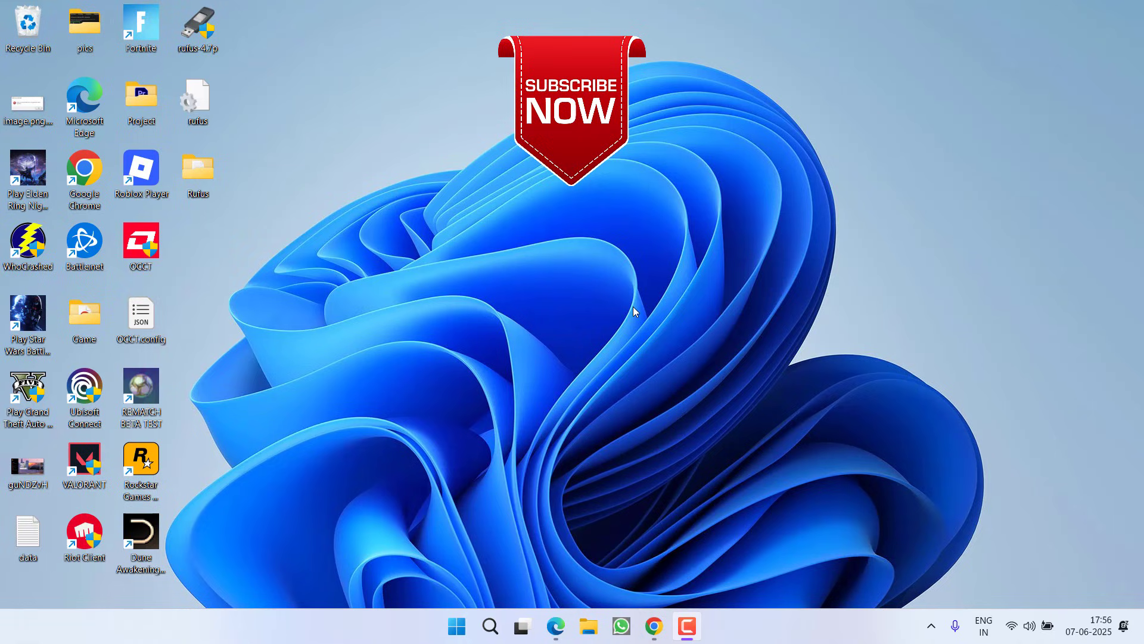